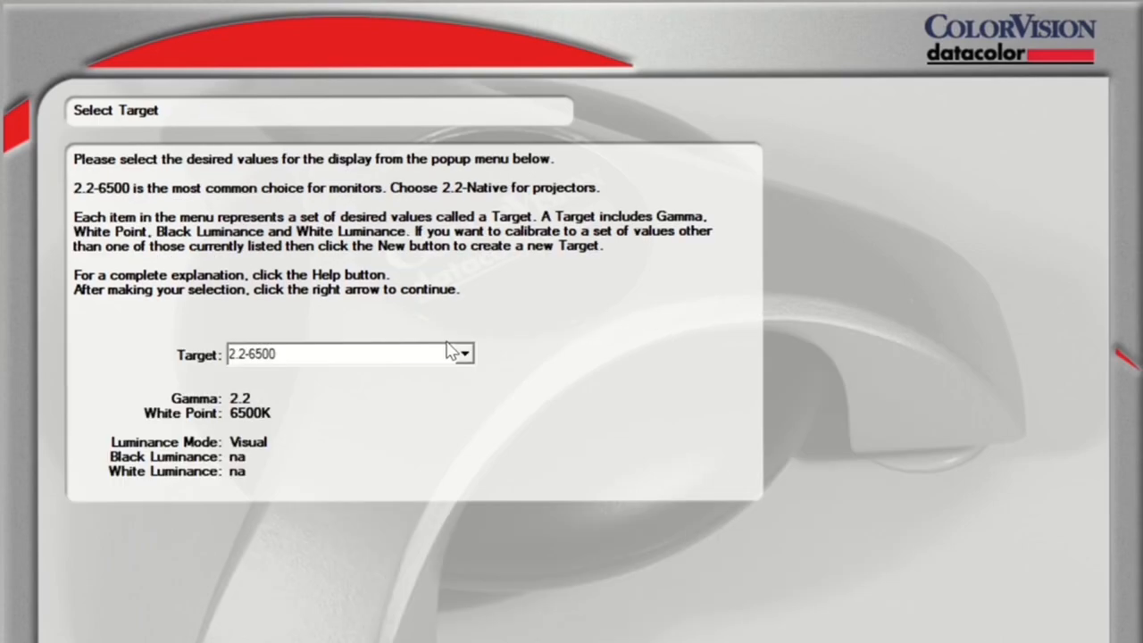
Choose the 2.2-6500 calibration target (gamma 2.2, 6500K white point).
click(464, 353)
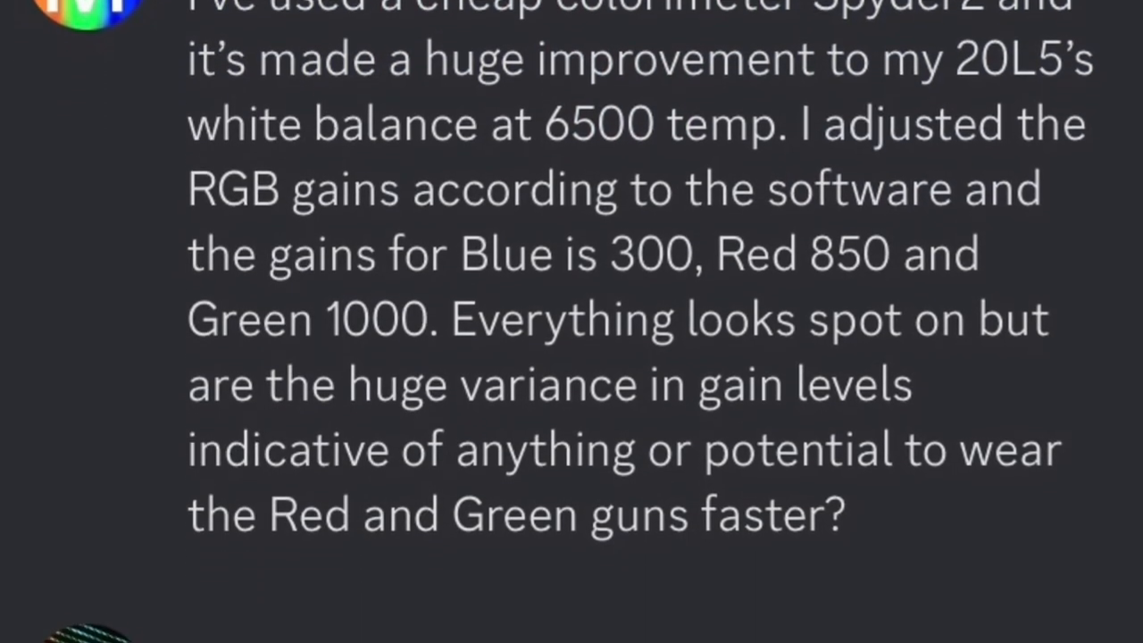
scroll(down, 3)
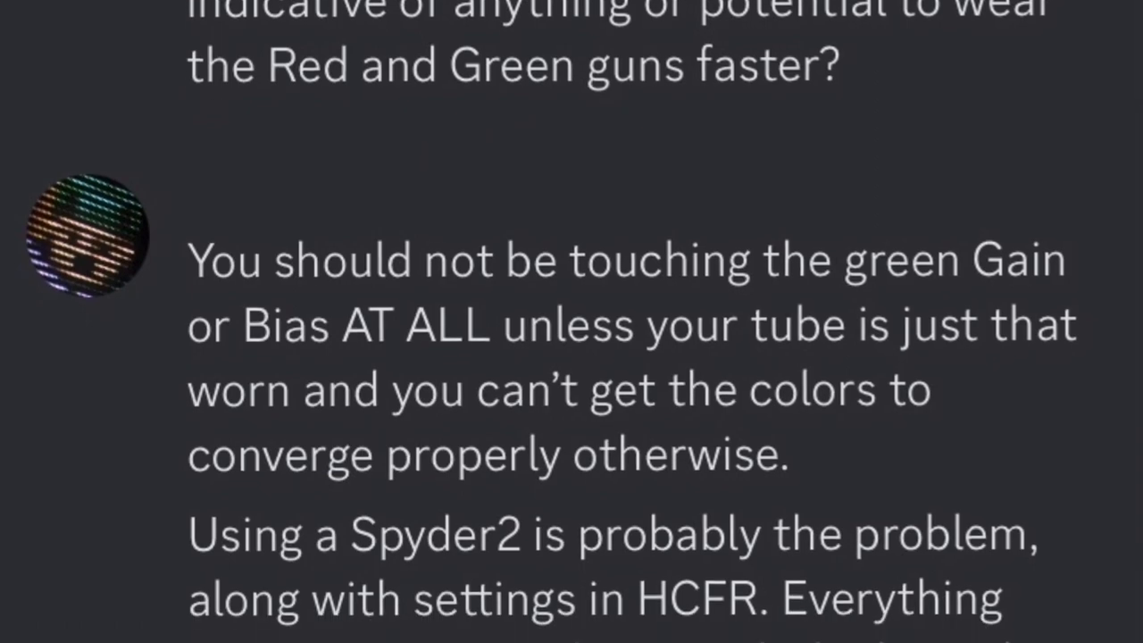
scroll(down, 3)
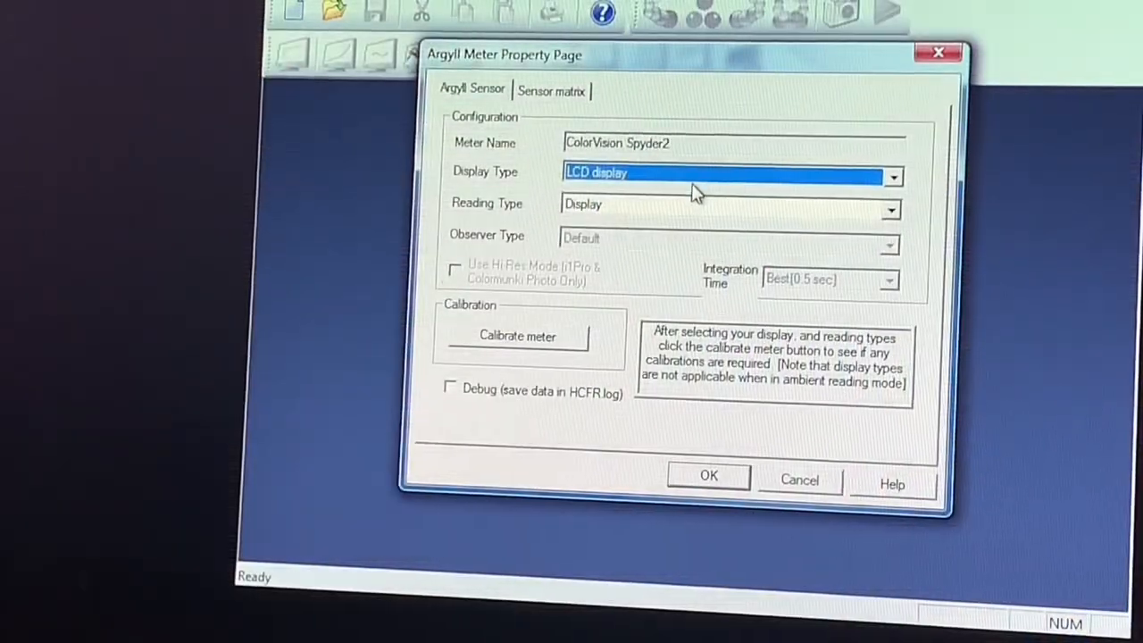
Set the meter's Display Type to CRT display and keep Reading Type as Display.
click(893, 177)
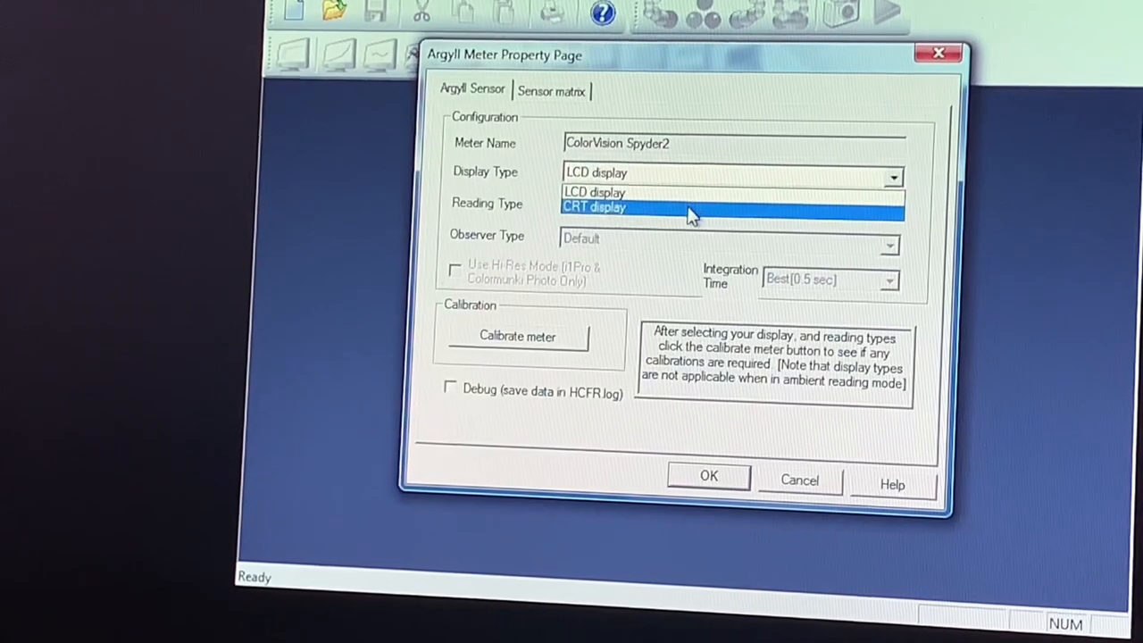
click(593, 208)
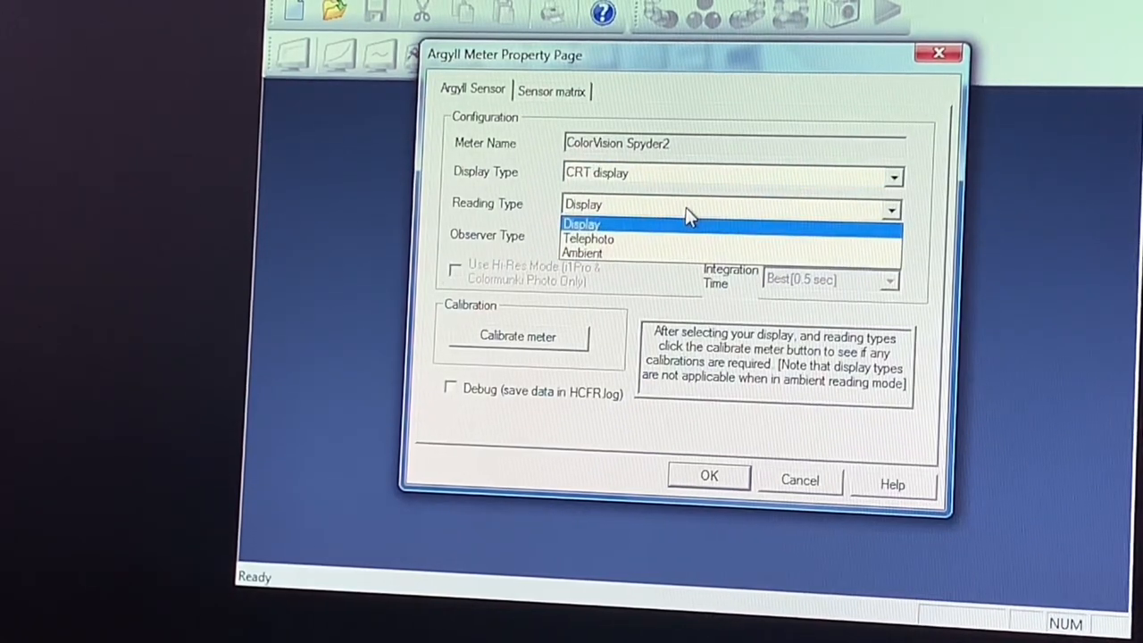
click(583, 223)
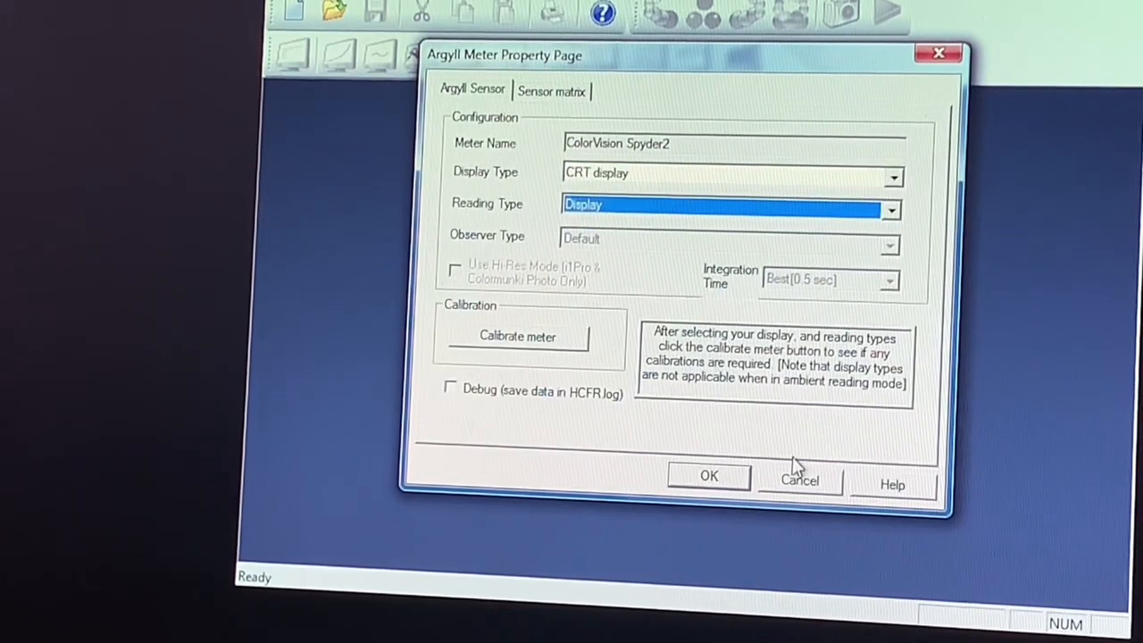